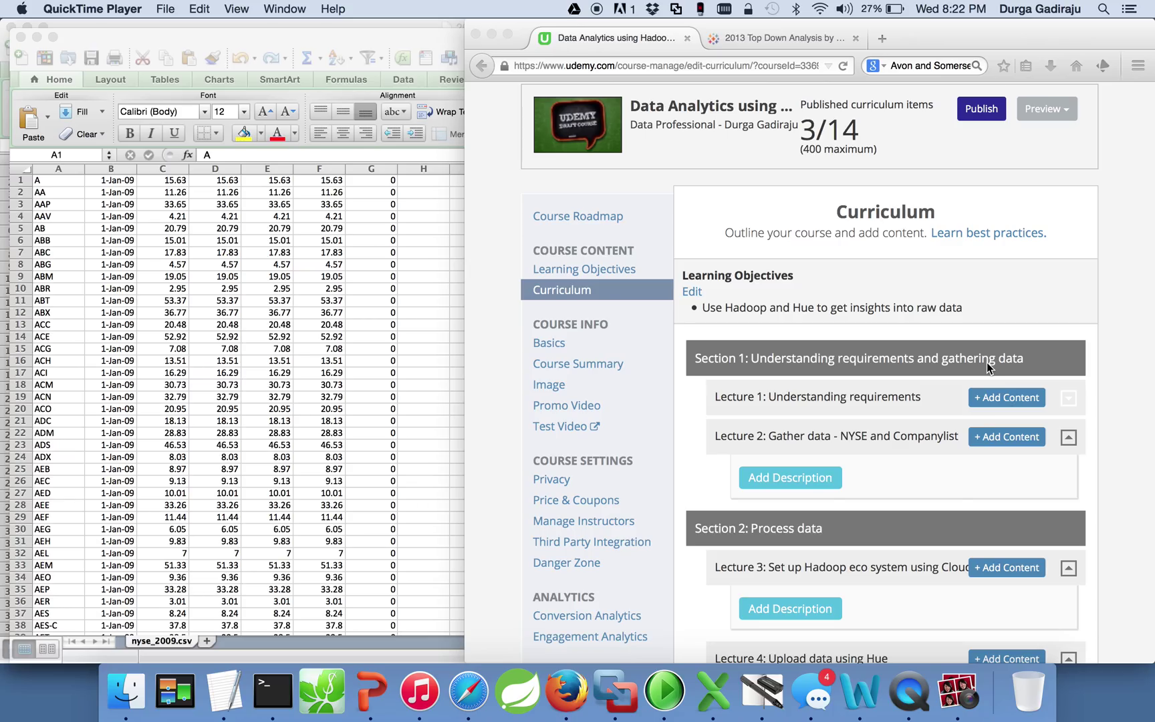
mouse_move(853, 409)
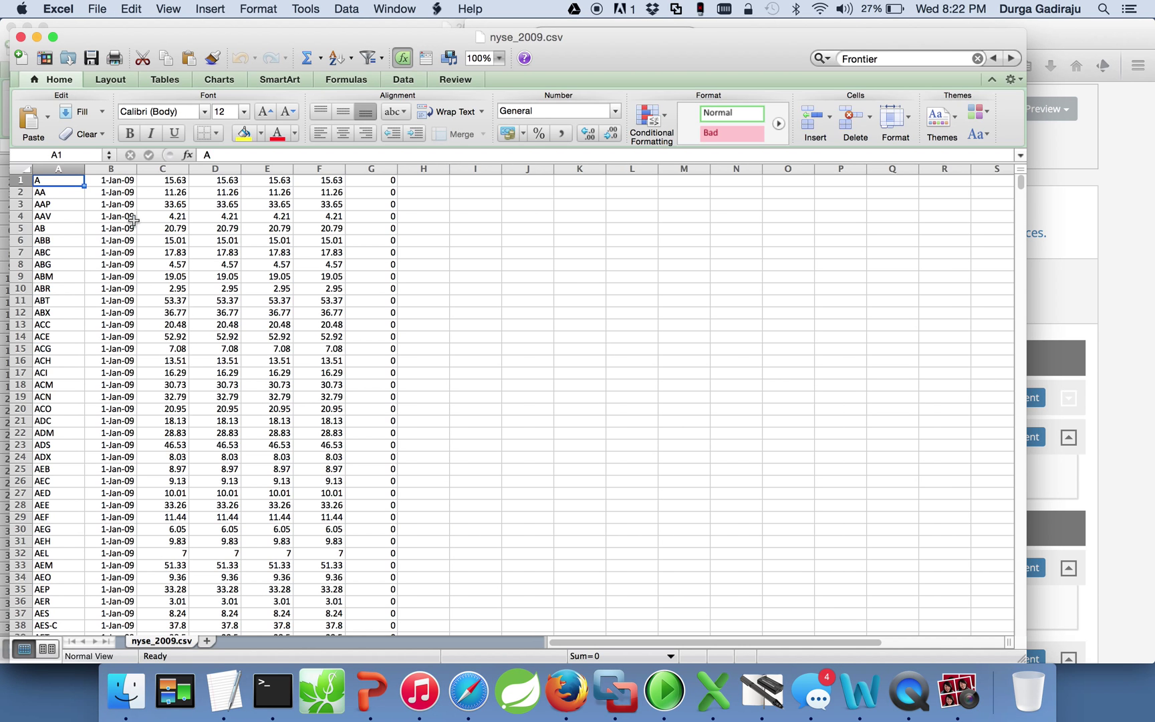
mouse_move(67, 268)
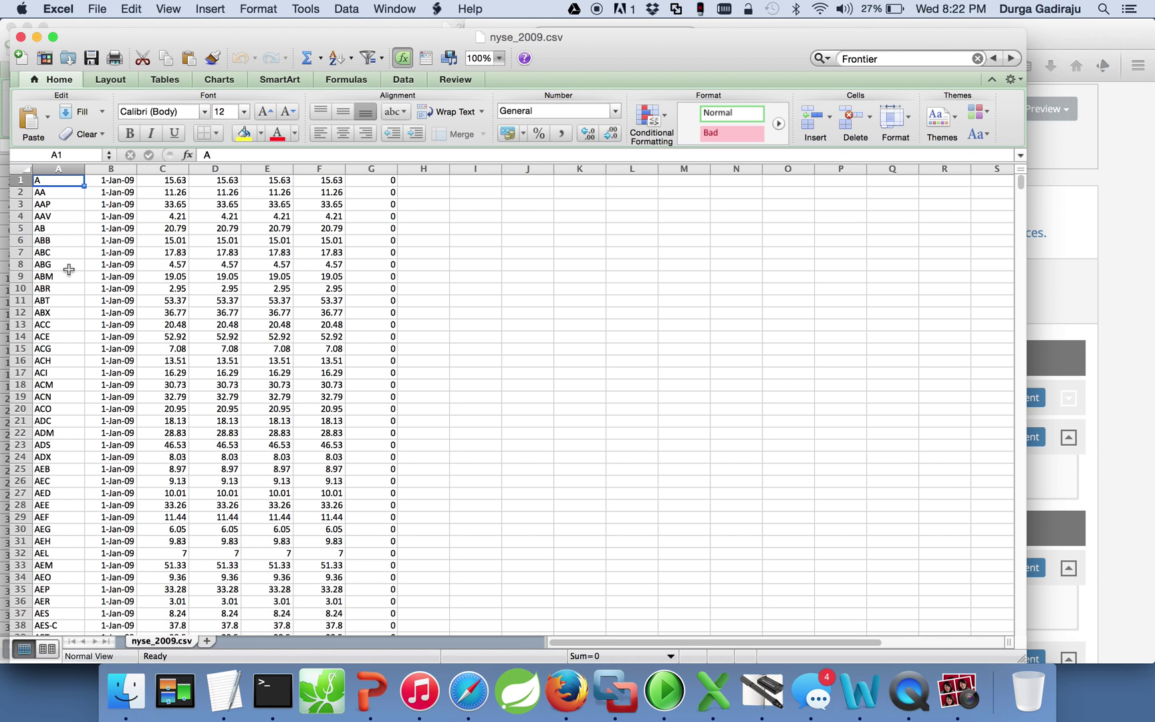
mouse_move(117, 232)
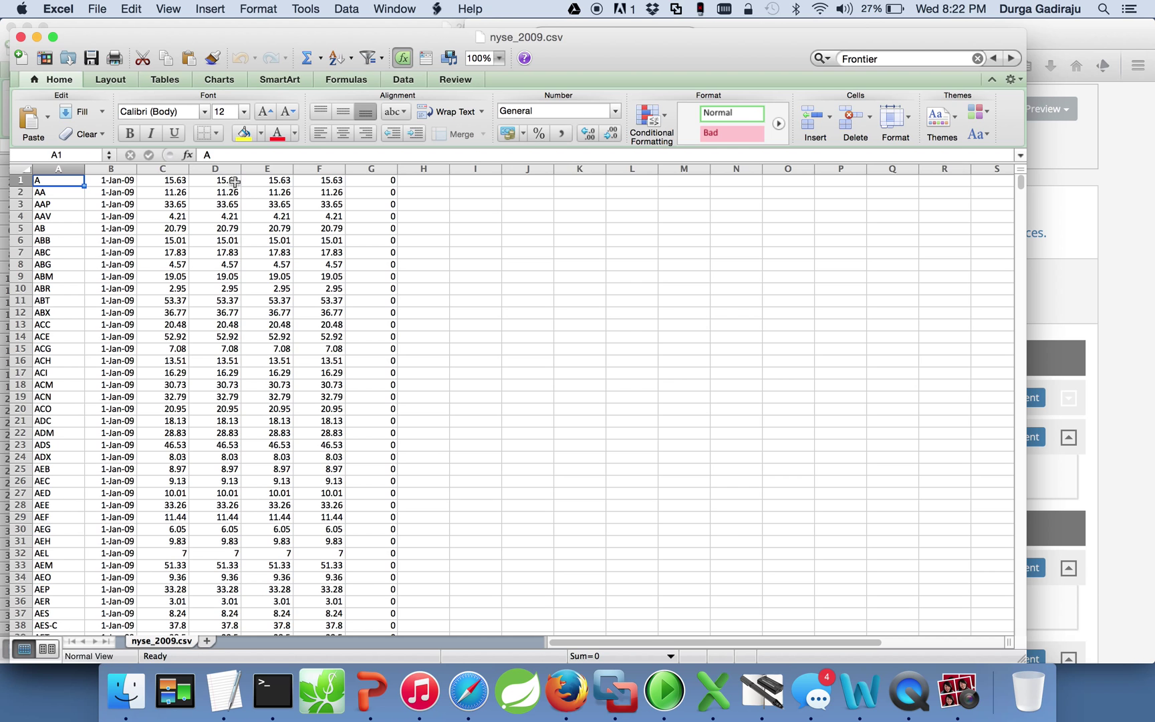
mouse_move(322, 182)
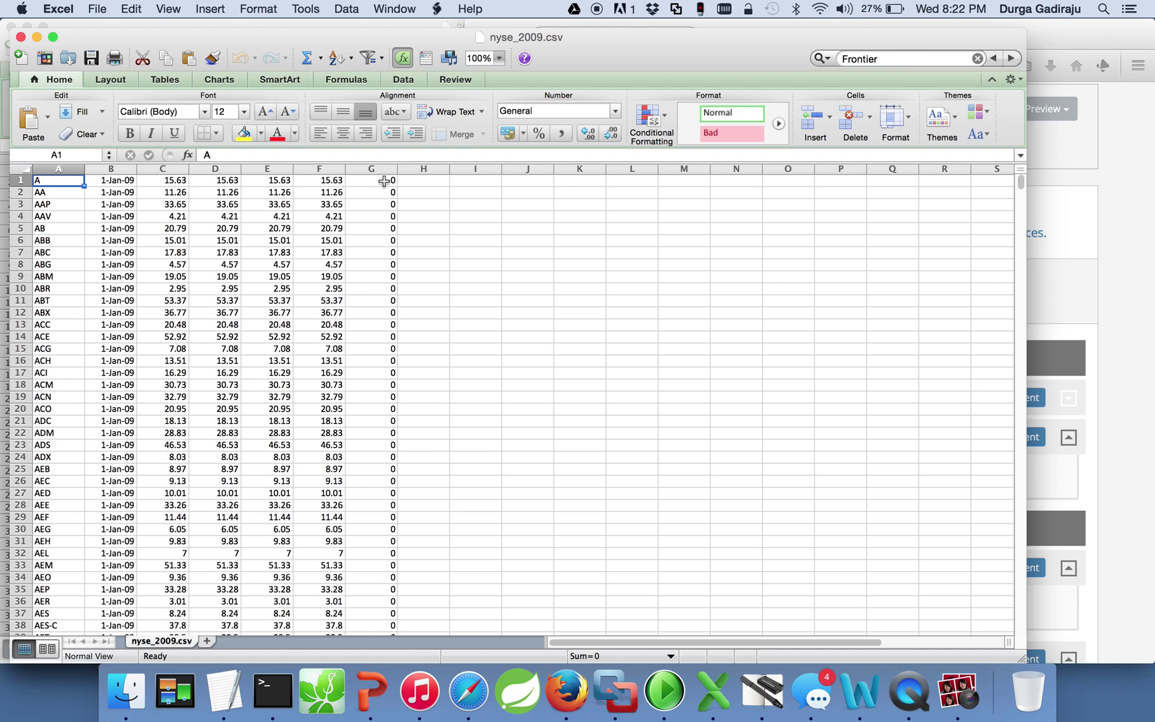
mouse_move(120, 205)
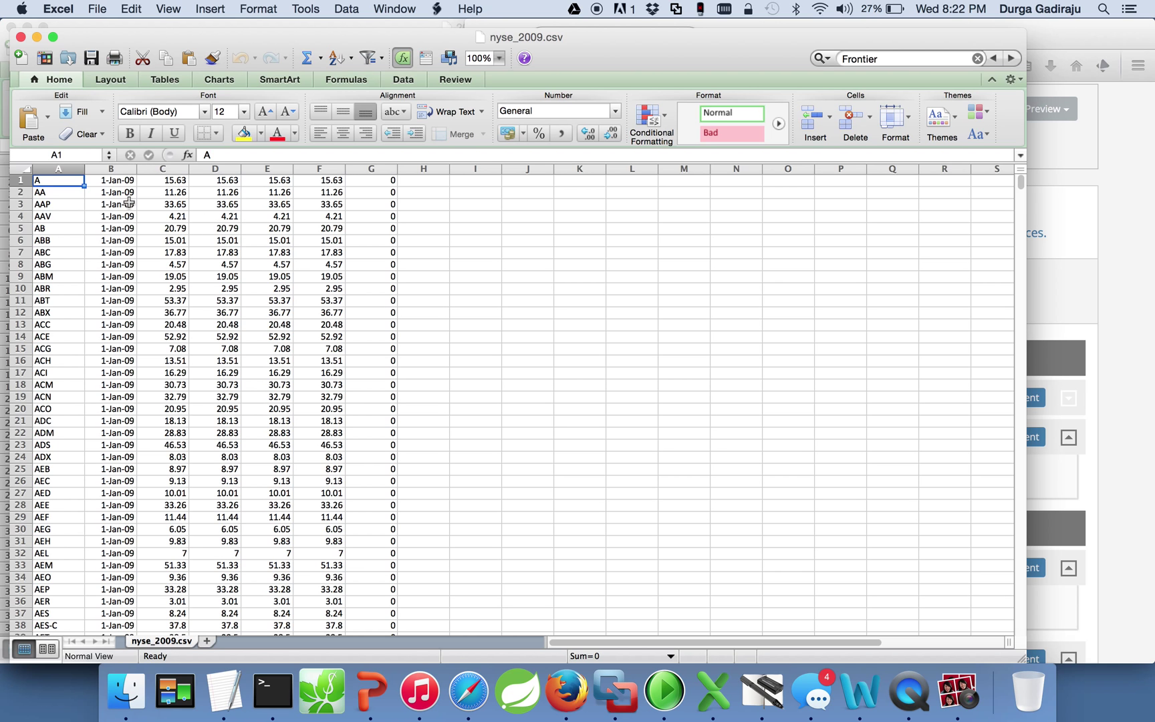
mouse_move(126, 192)
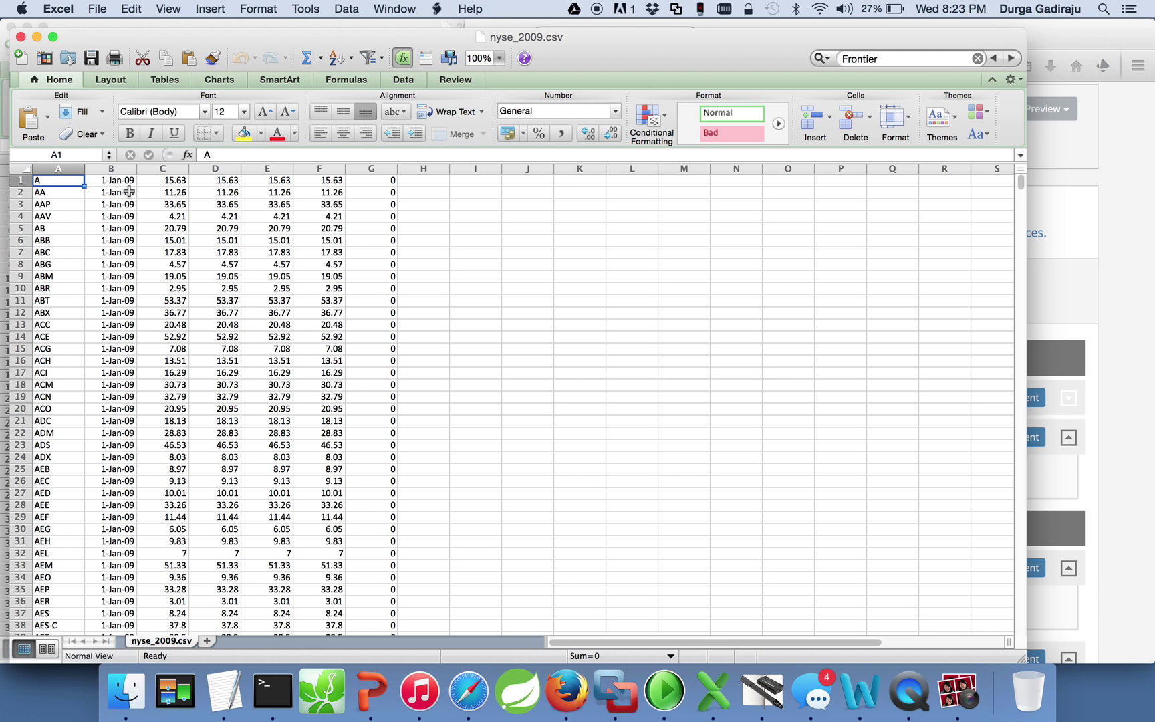
mouse_move(430, 293)
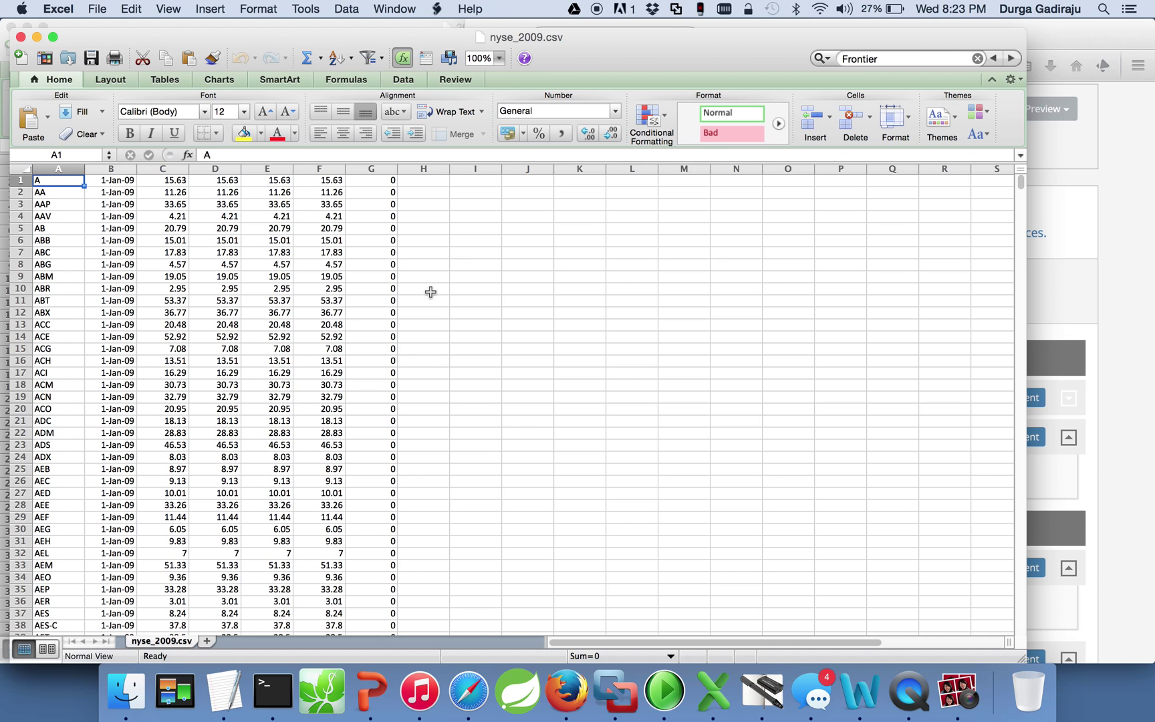
mouse_move(452, 289)
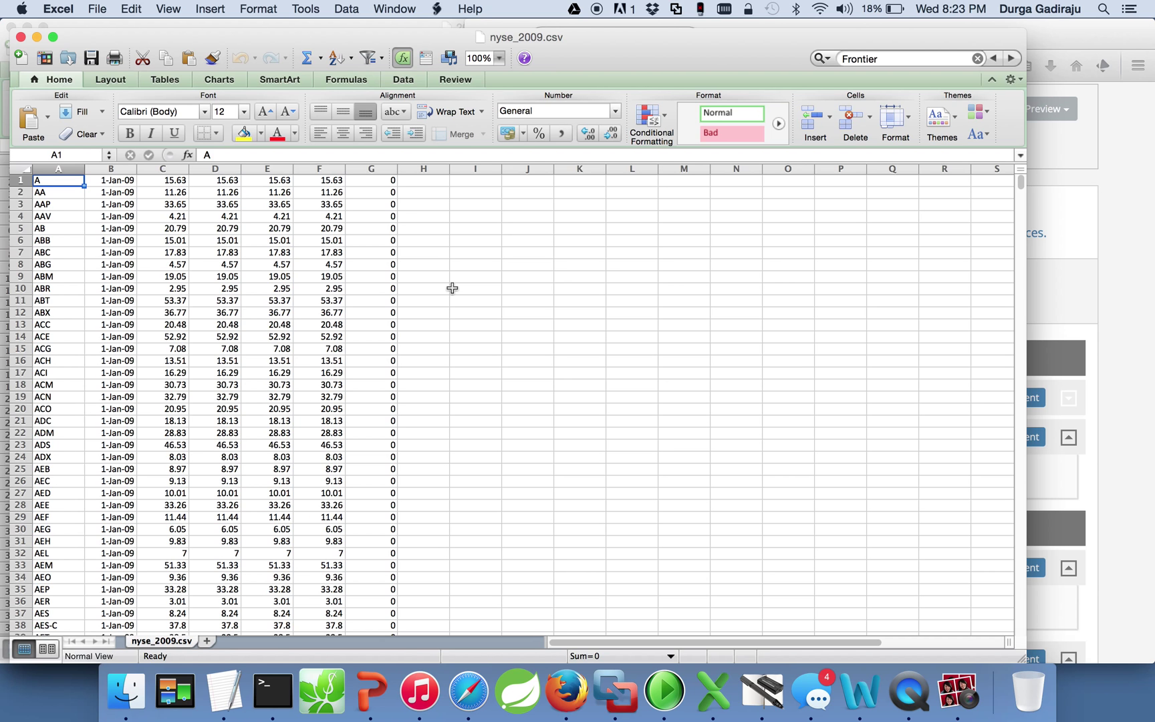
mouse_move(593, 298)
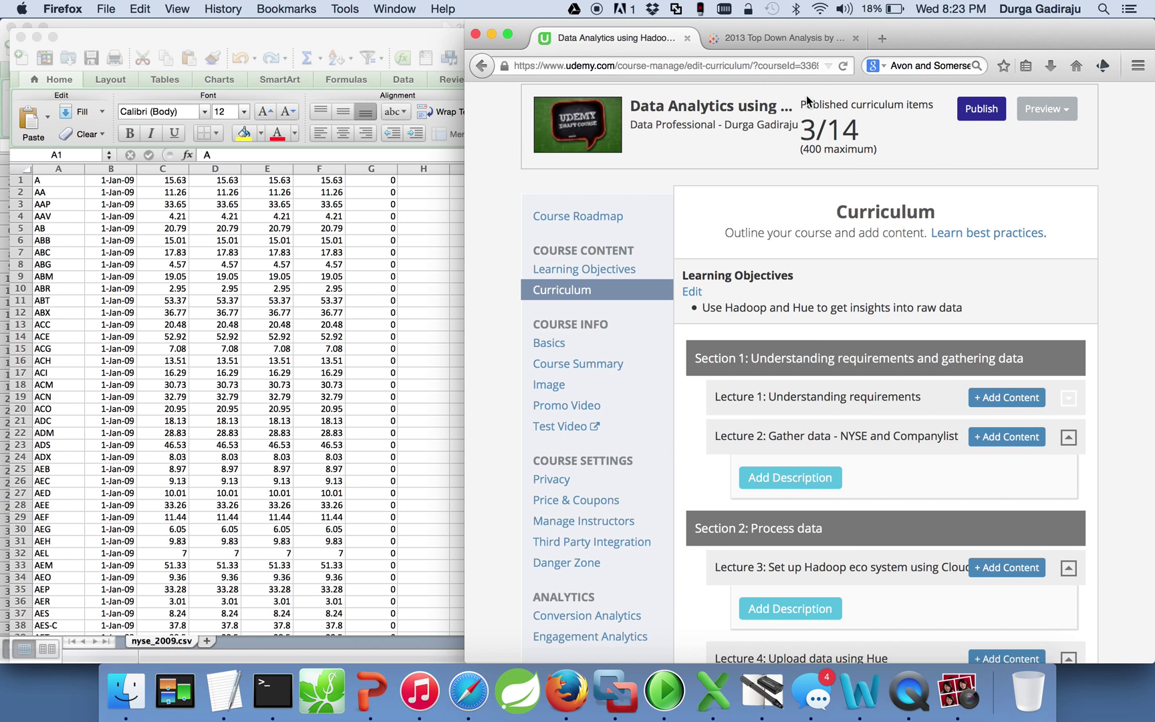
Switch from Excel's nyse_2009 data to the Firefox window with the Tableau 2013 sector dashboard
click(783, 39)
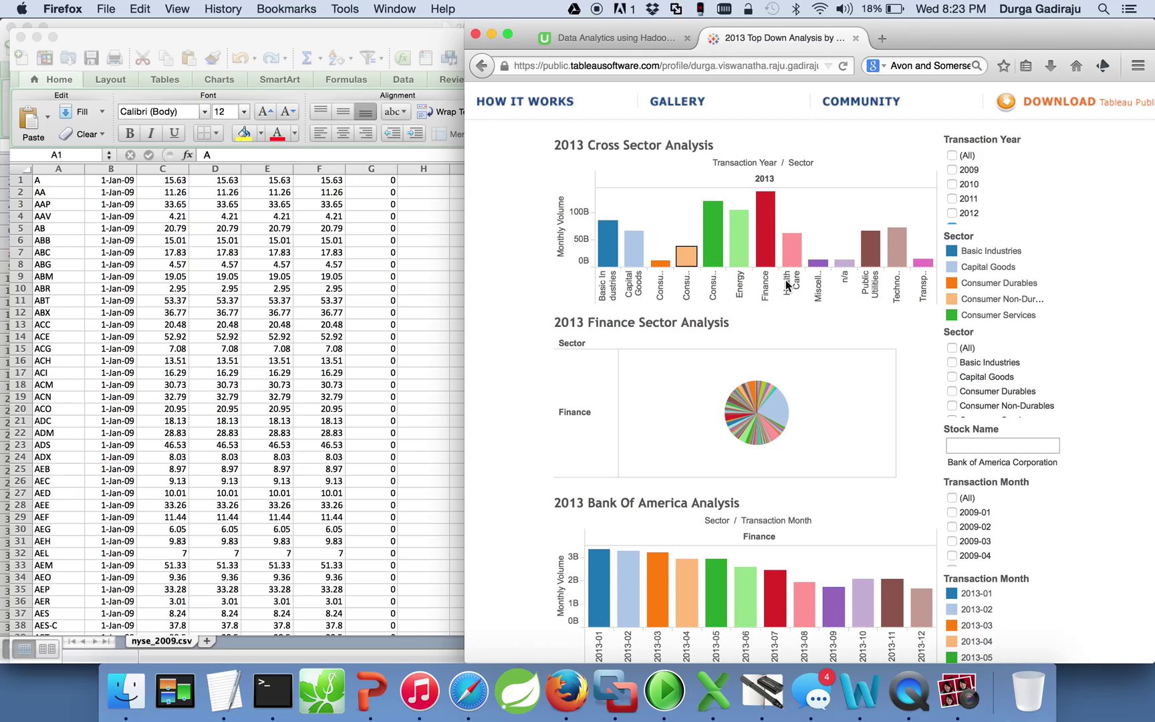
mouse_move(760, 272)
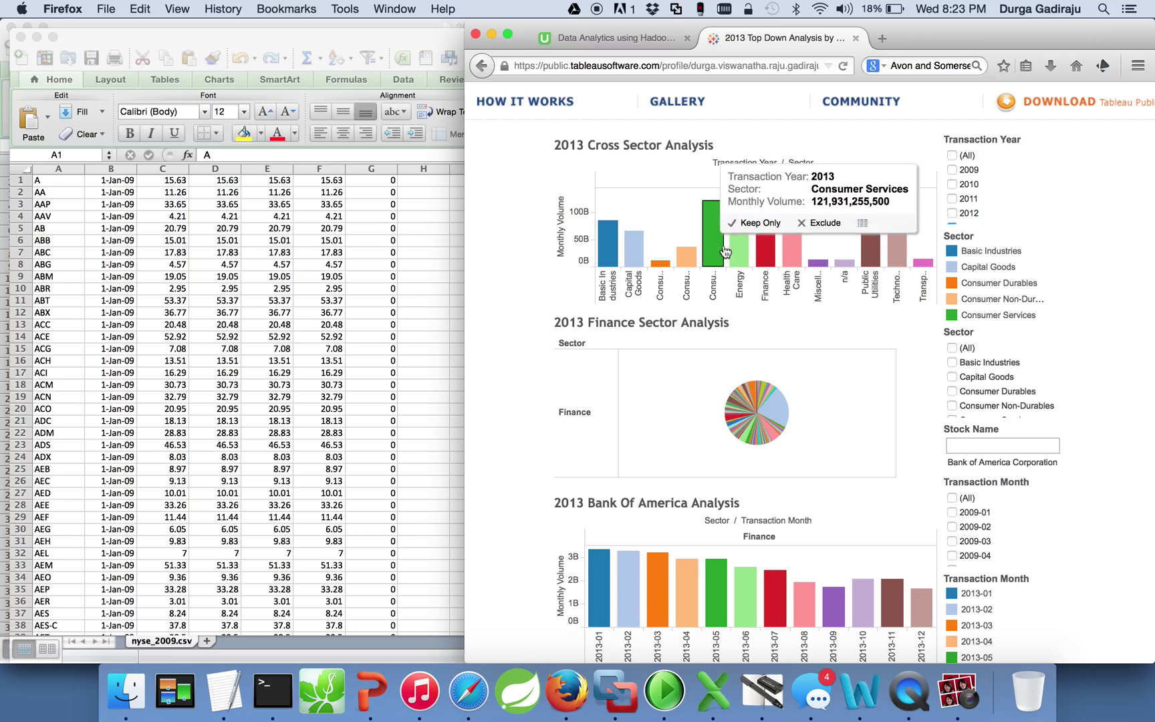
mouse_move(837, 276)
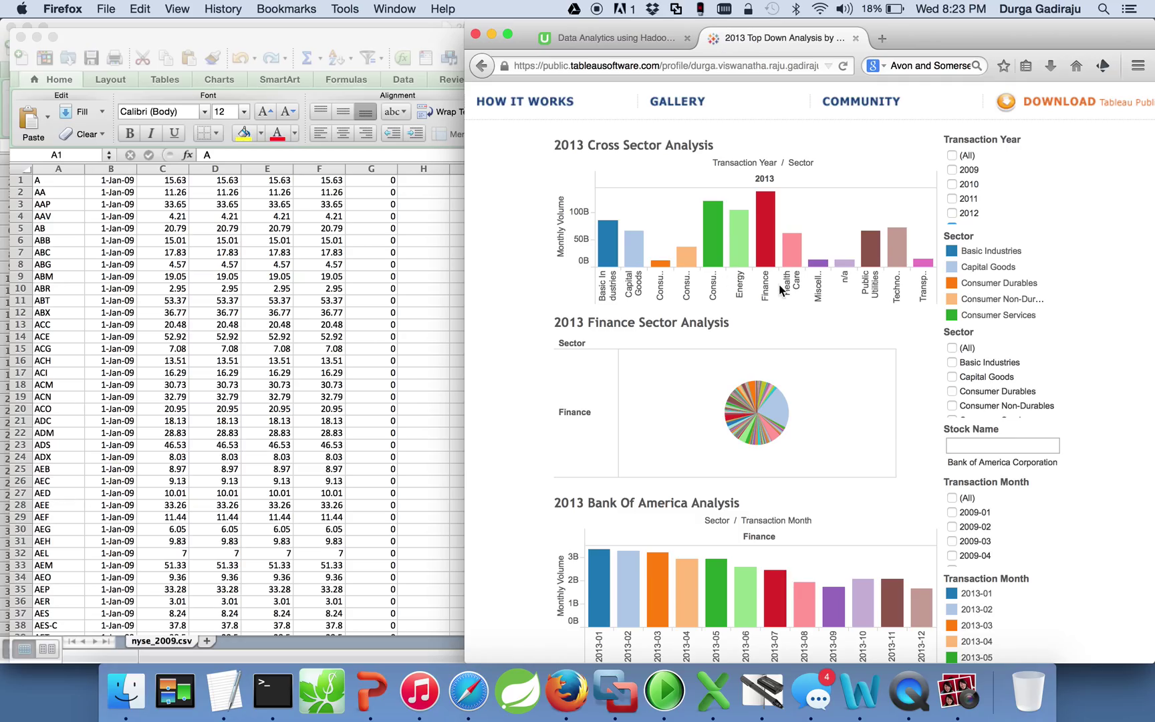
mouse_move(807, 275)
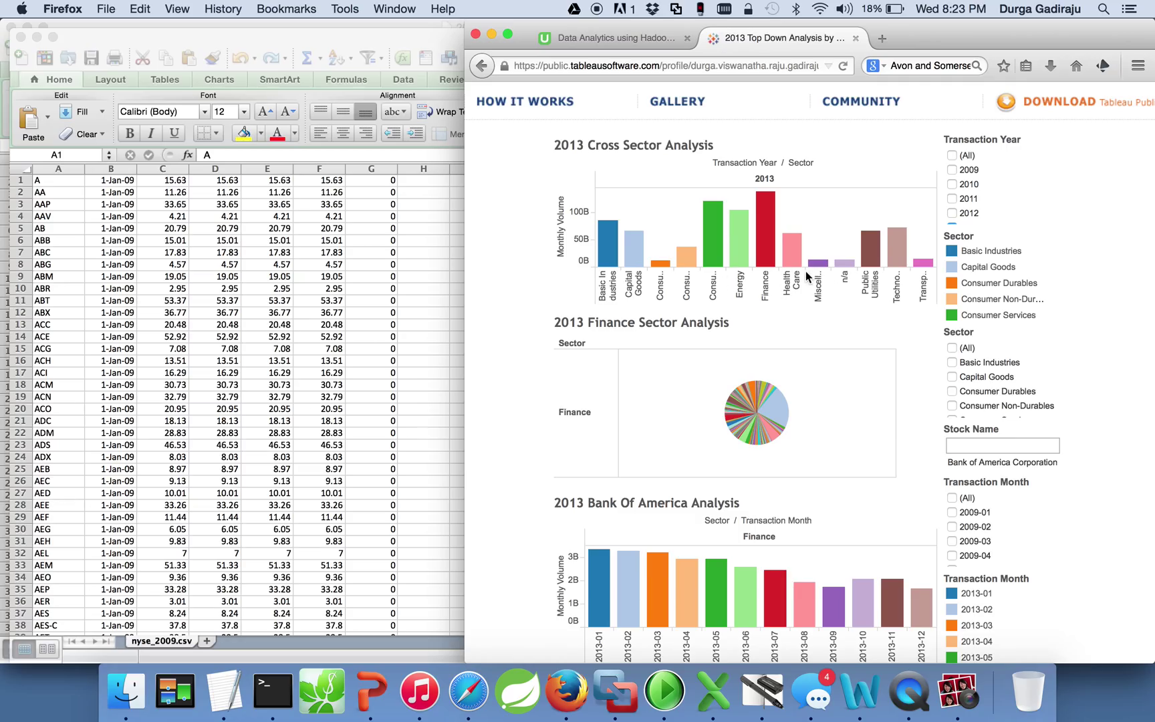
mouse_move(770, 287)
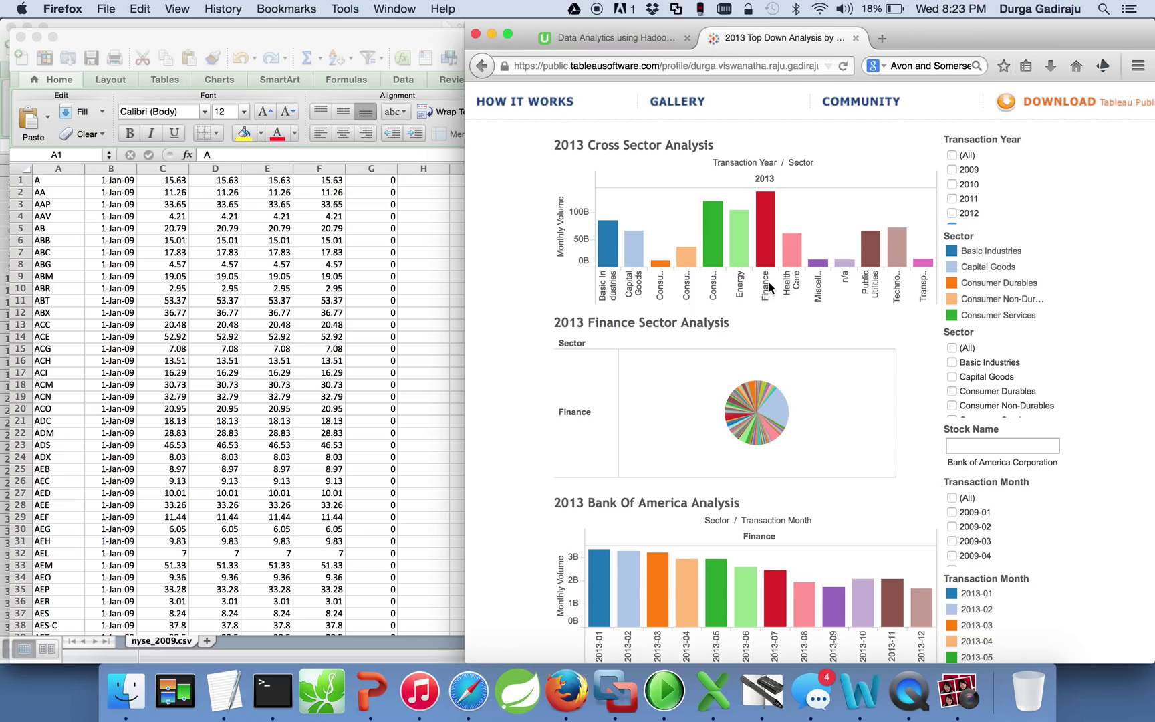
click(765, 220)
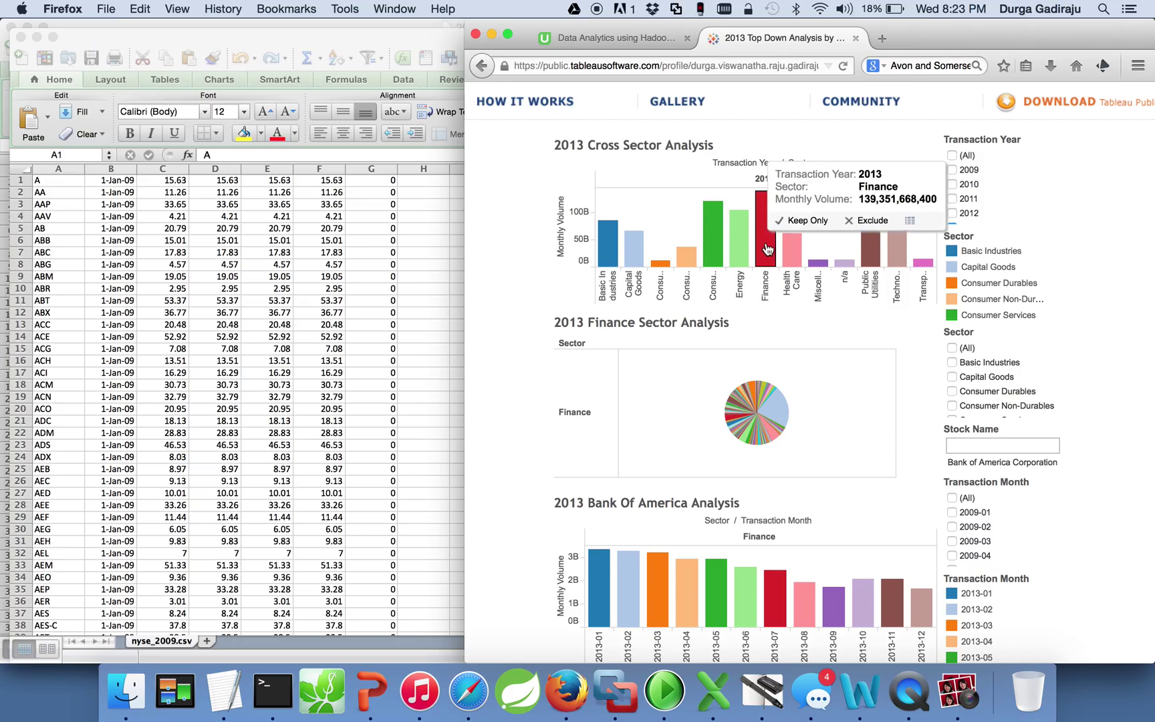
mouse_move(770, 282)
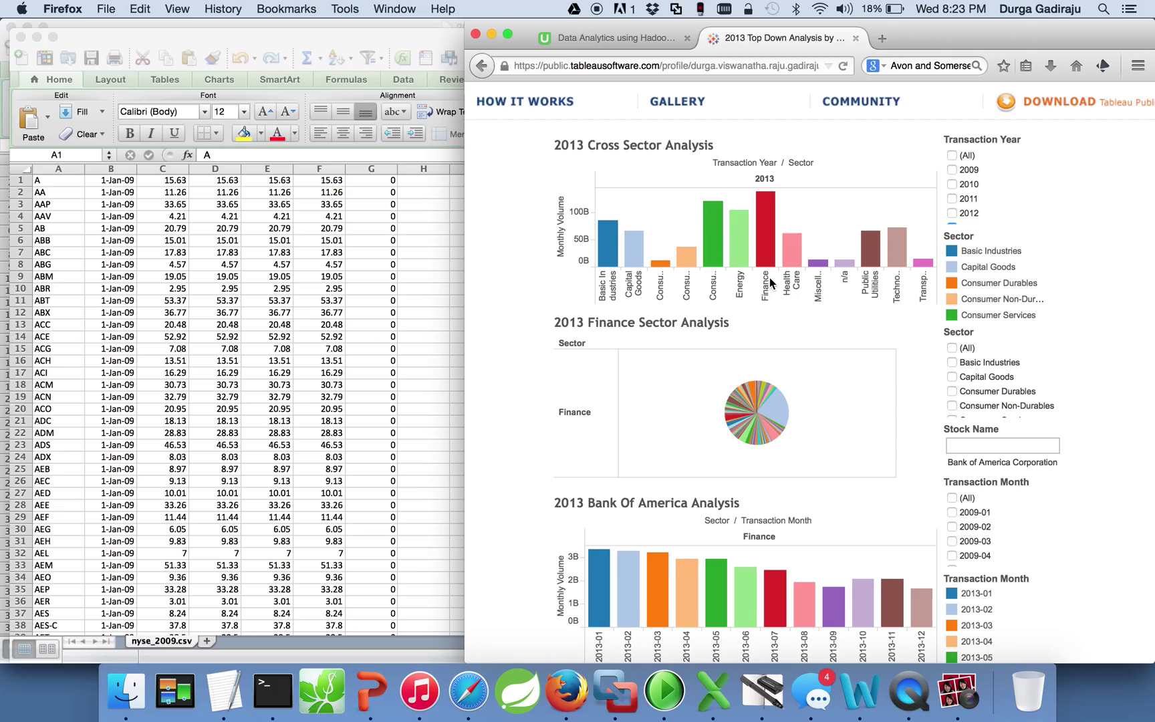
mouse_move(699, 298)
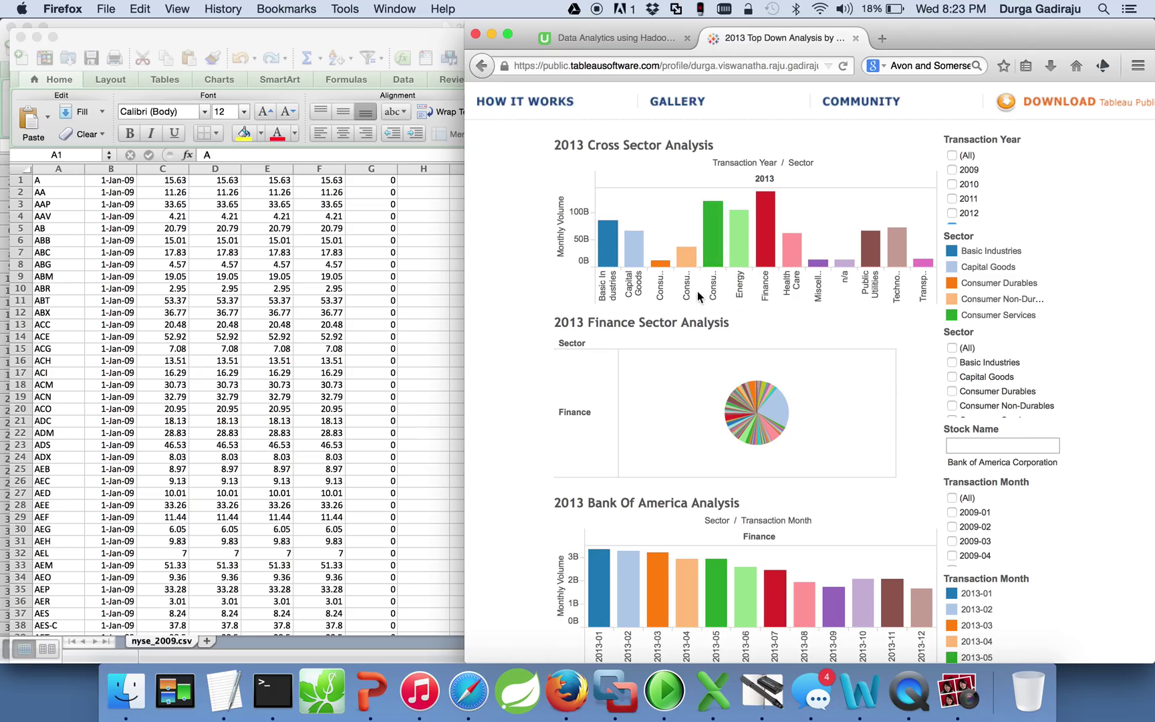
mouse_move(726, 387)
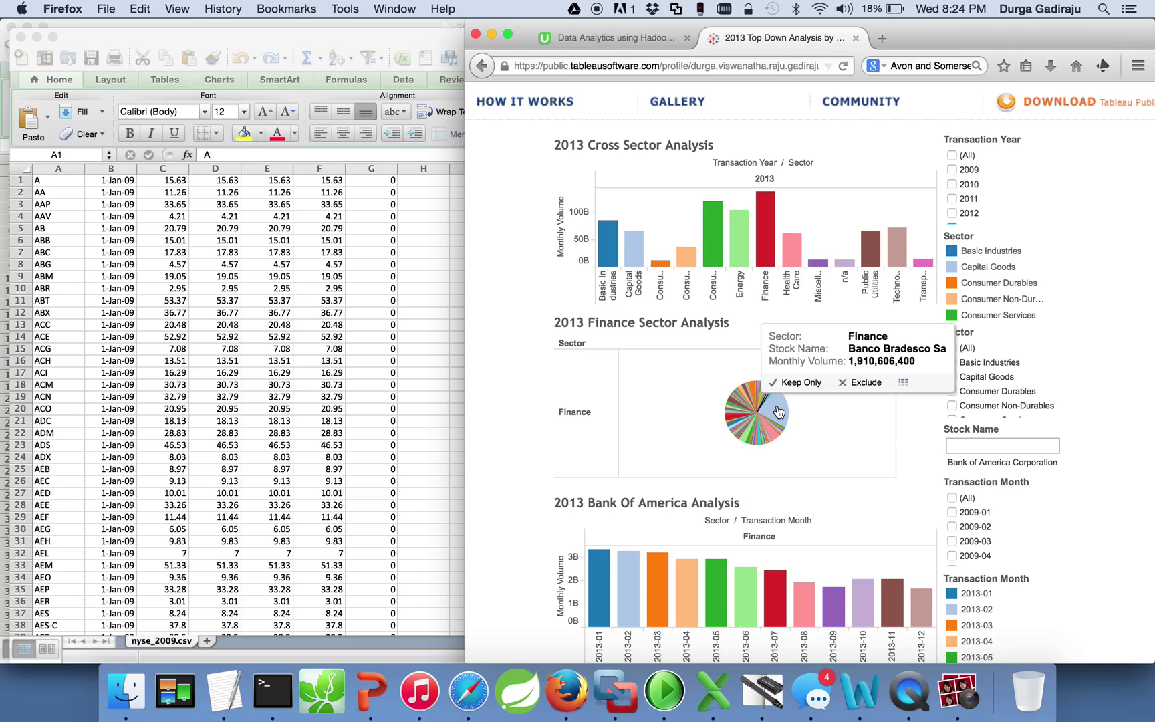
mouse_move(781, 412)
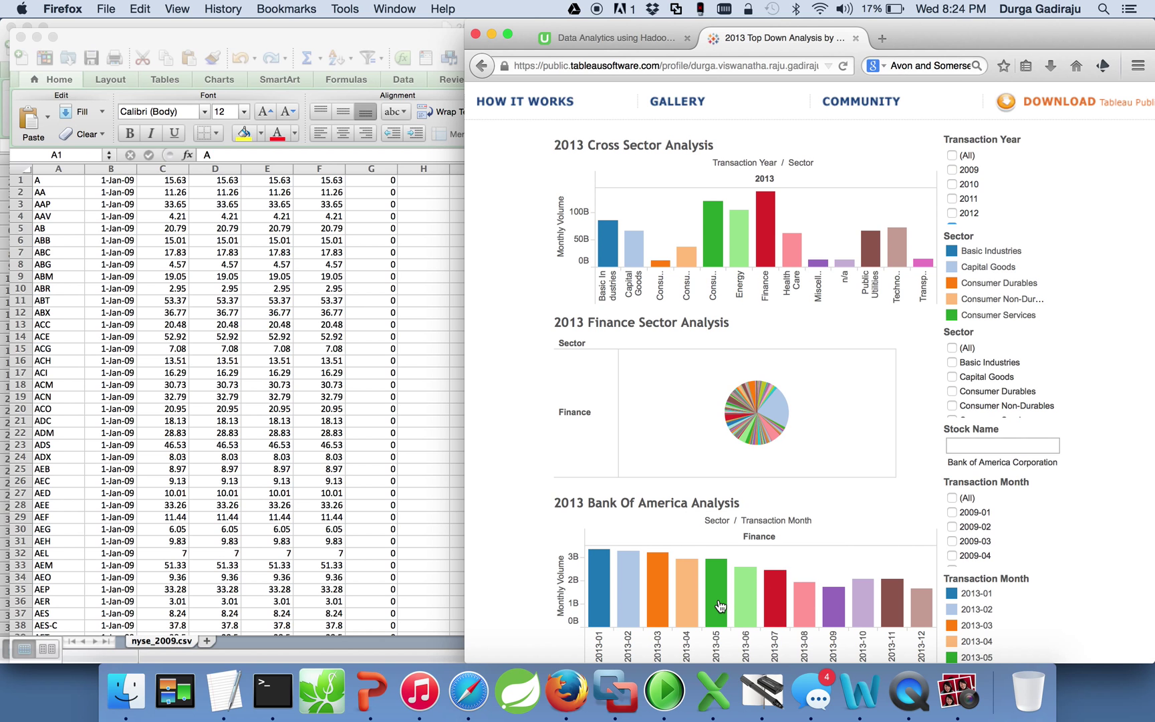
click(599, 599)
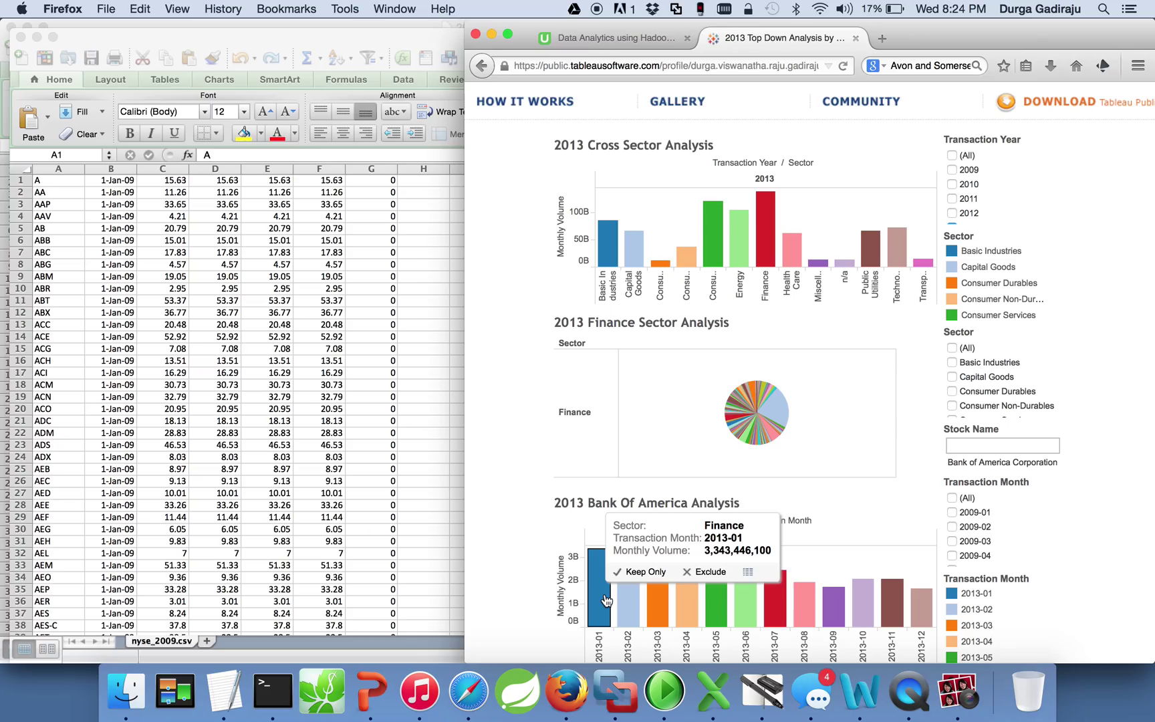
mouse_move(627, 609)
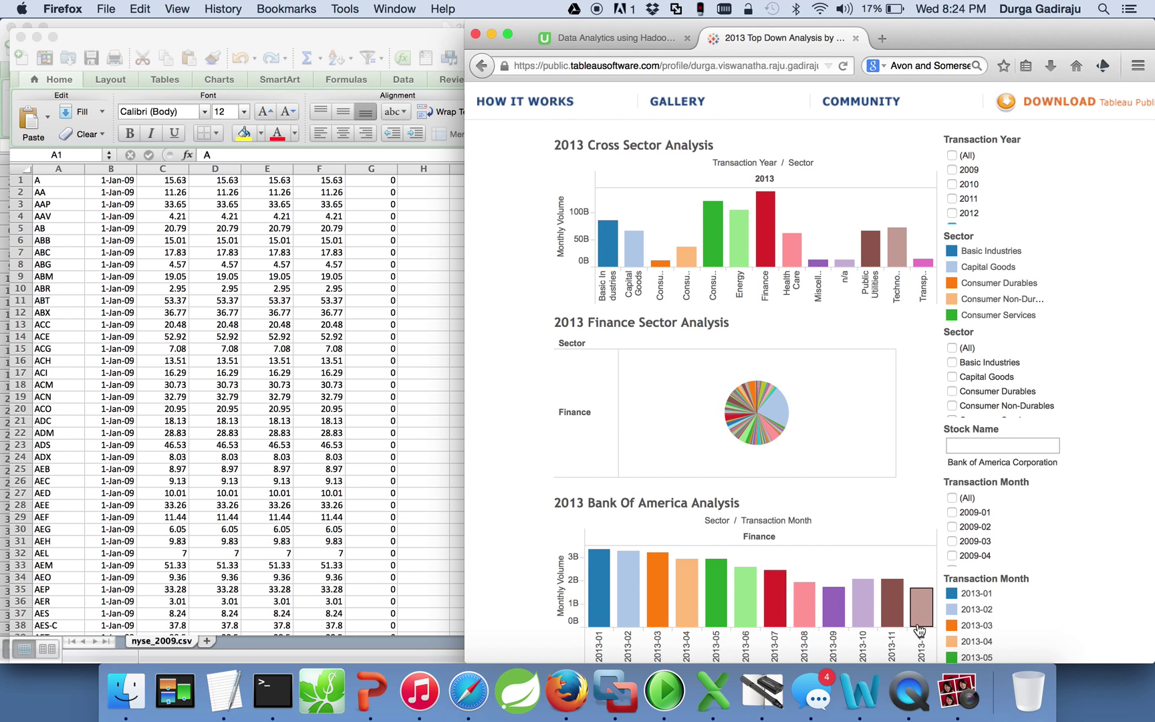
mouse_move(749, 592)
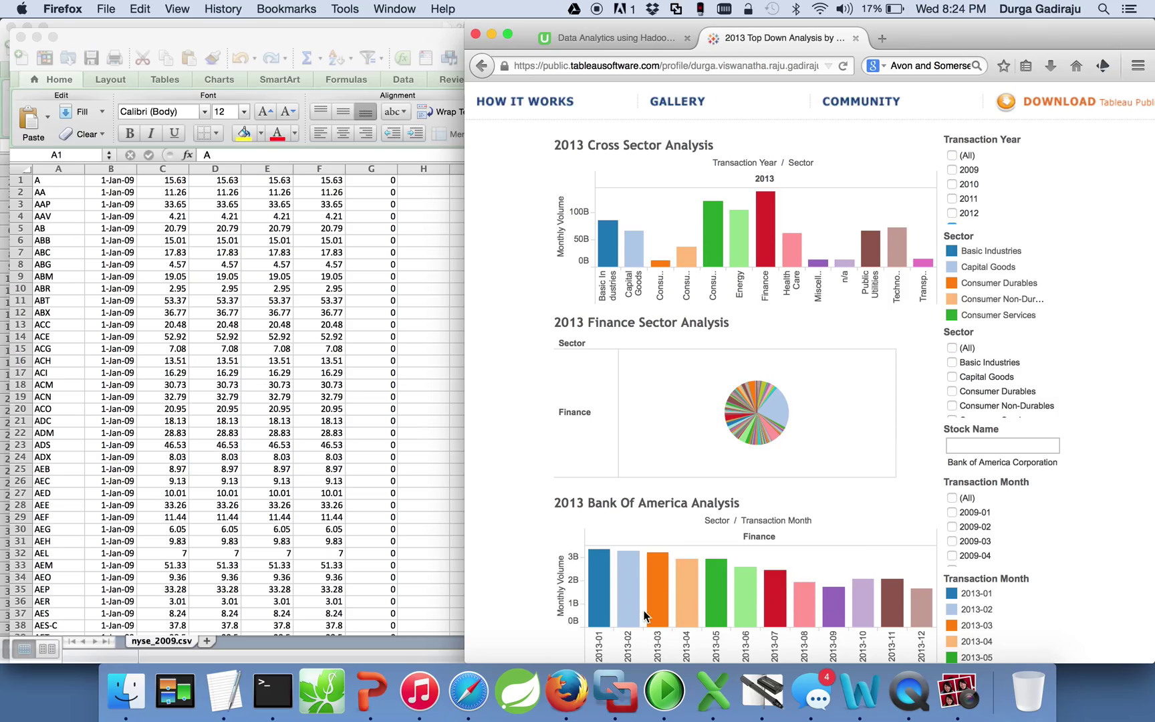
mouse_move(719, 606)
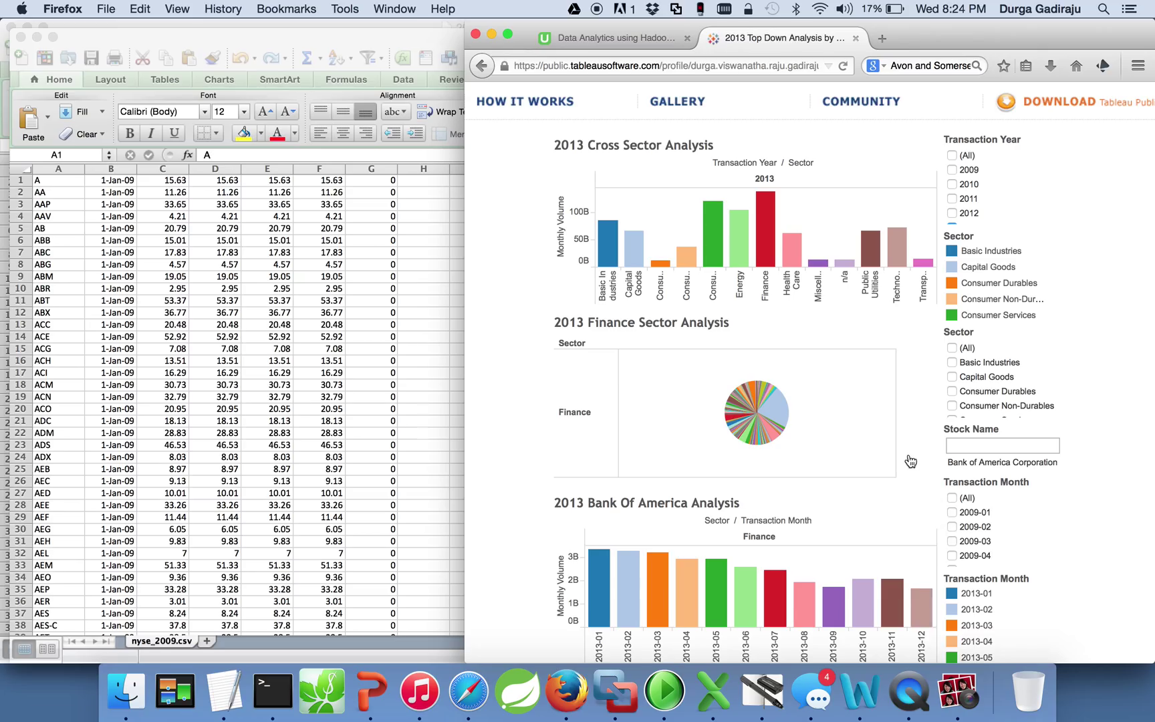
mouse_move(155, 264)
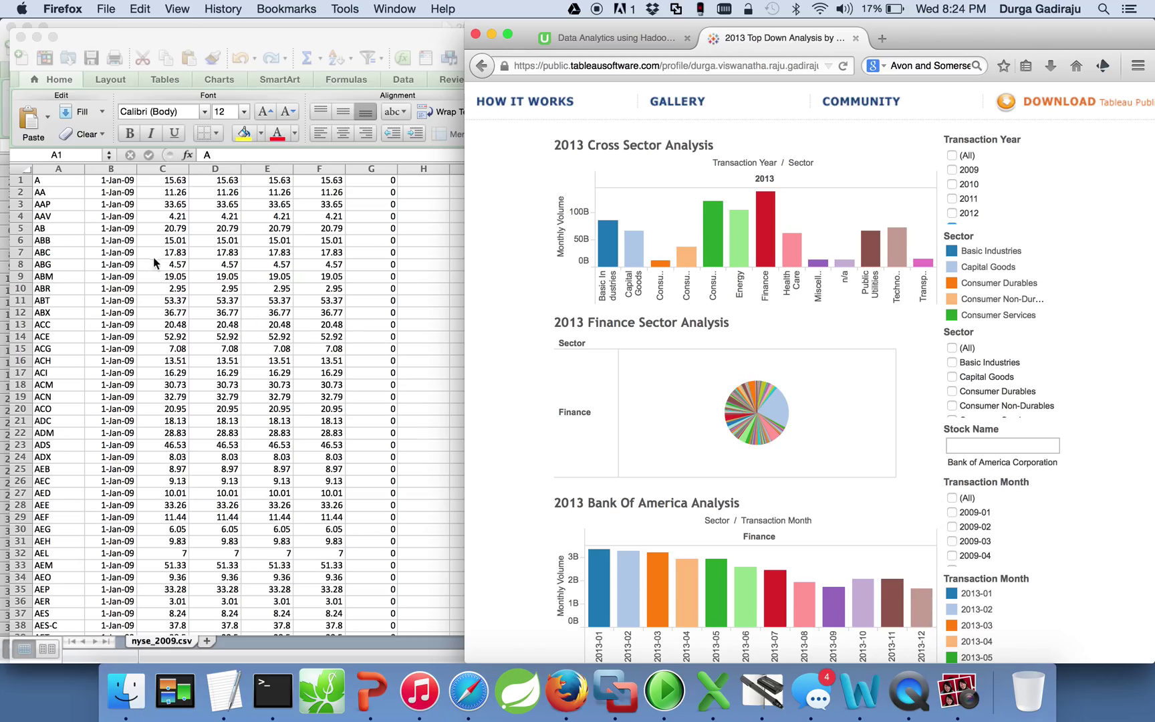
mouse_move(123, 239)
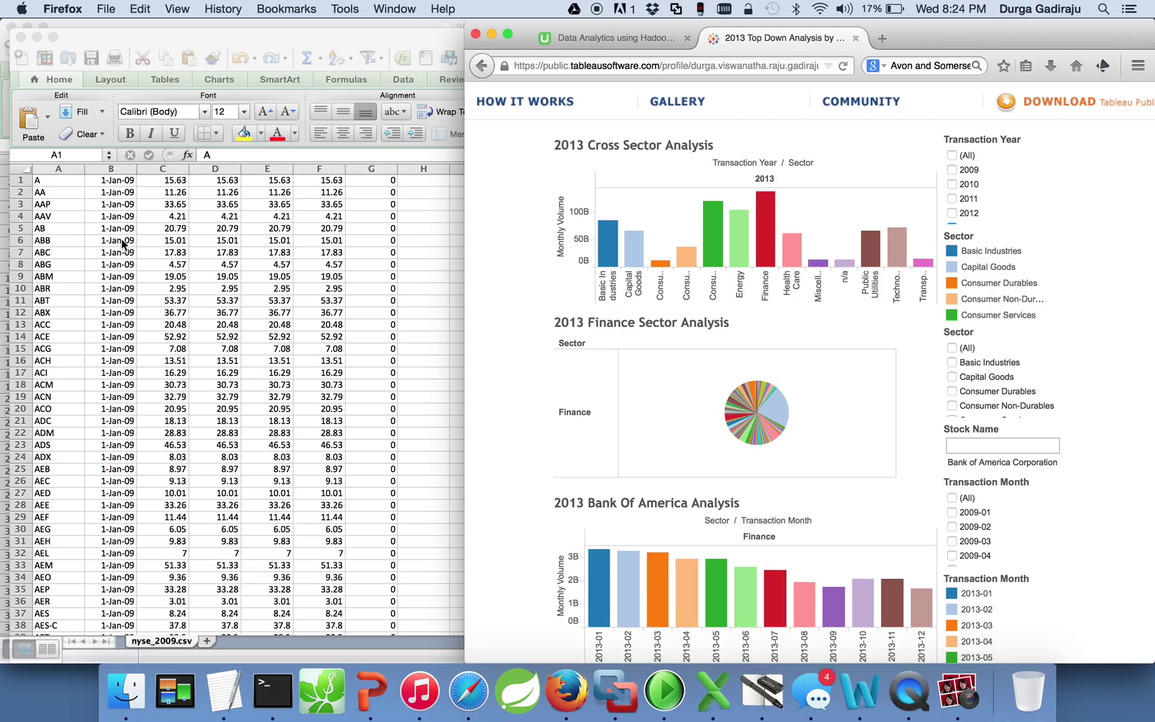
mouse_move(152, 234)
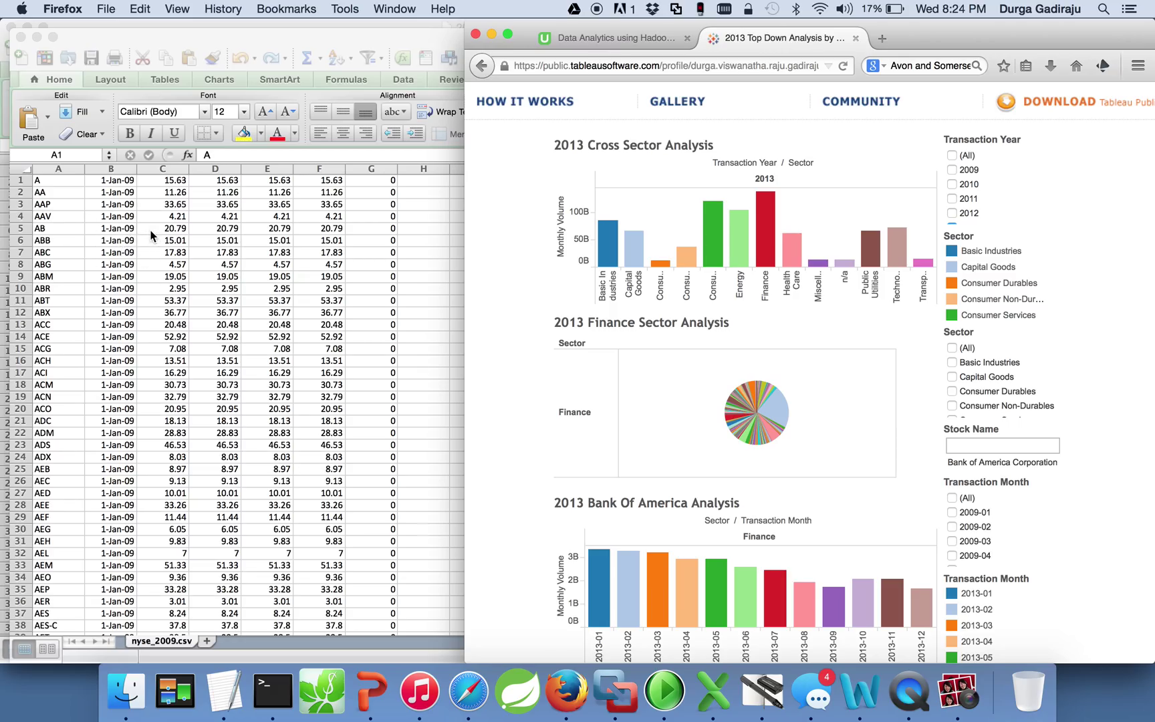
mouse_move(169, 264)
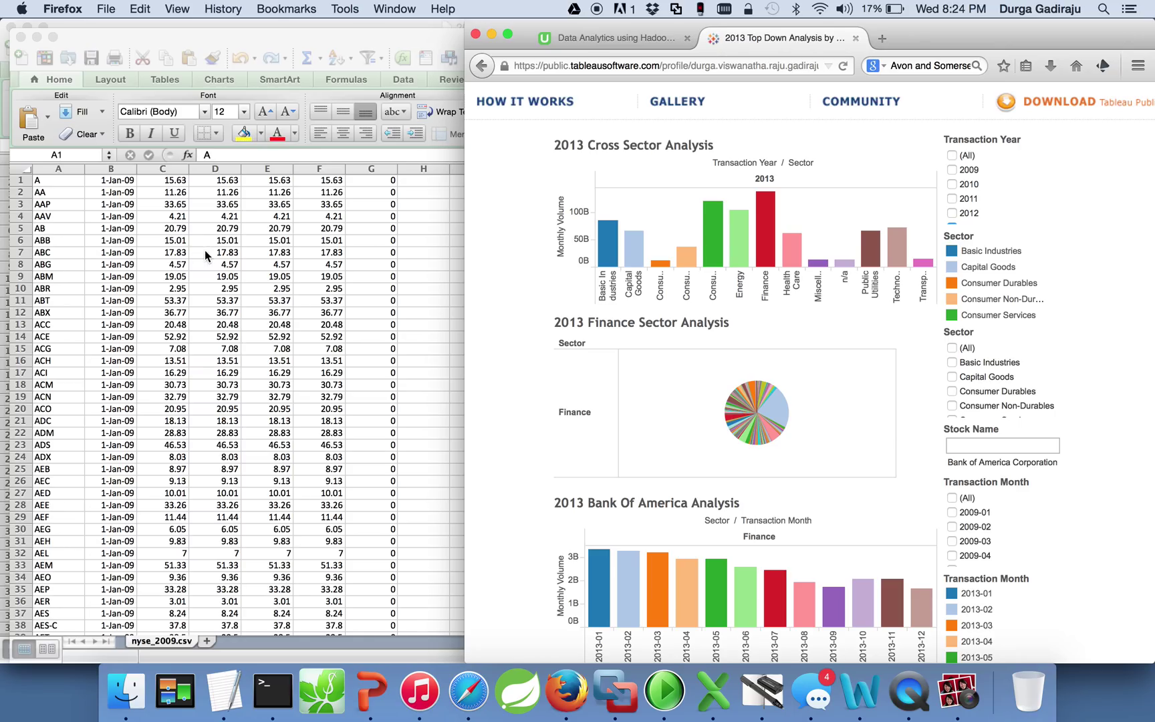
mouse_move(530, 253)
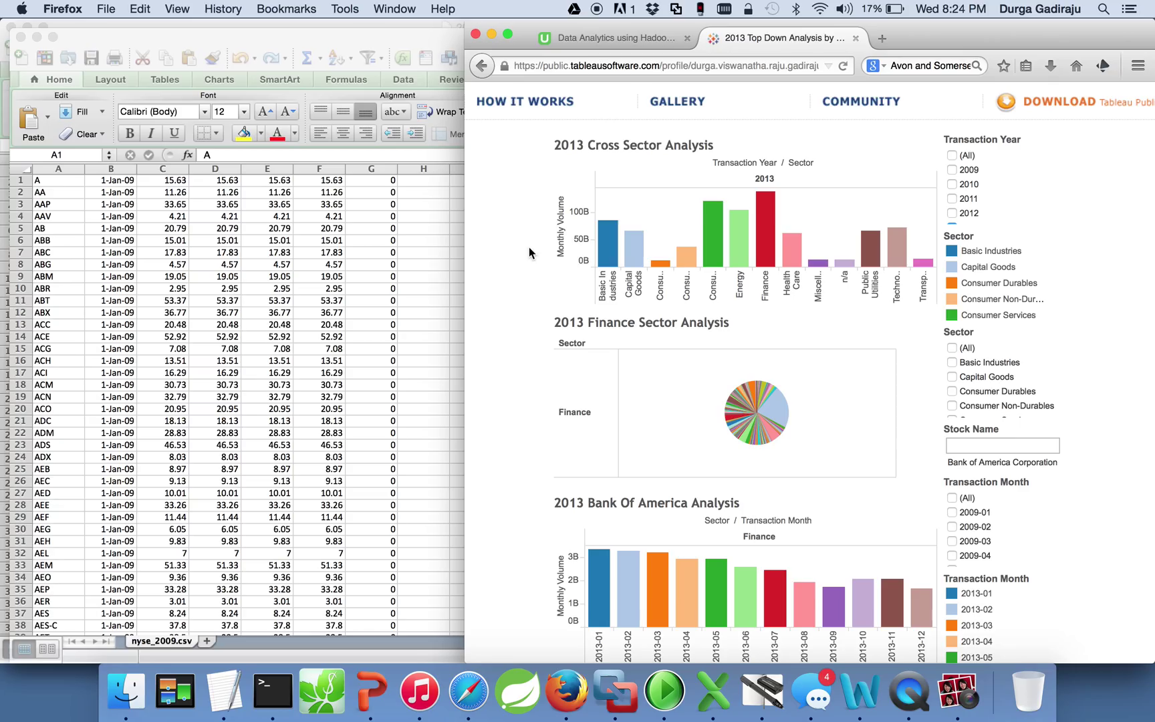
mouse_move(638, 273)
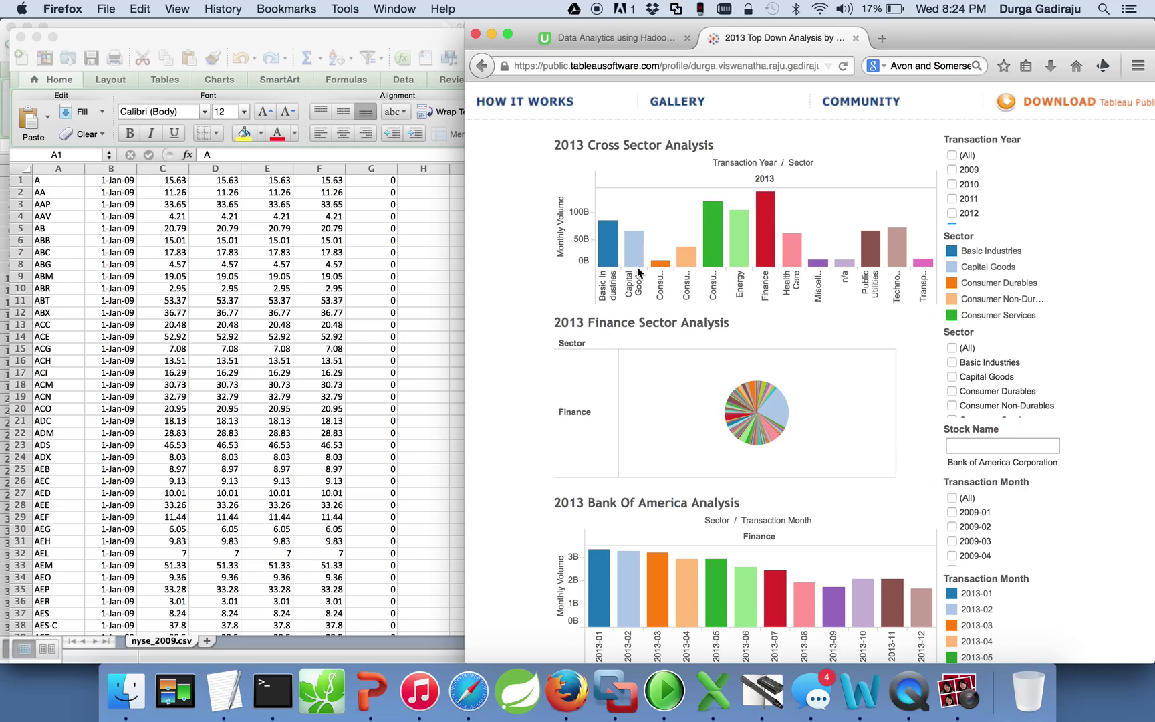
mouse_move(659, 246)
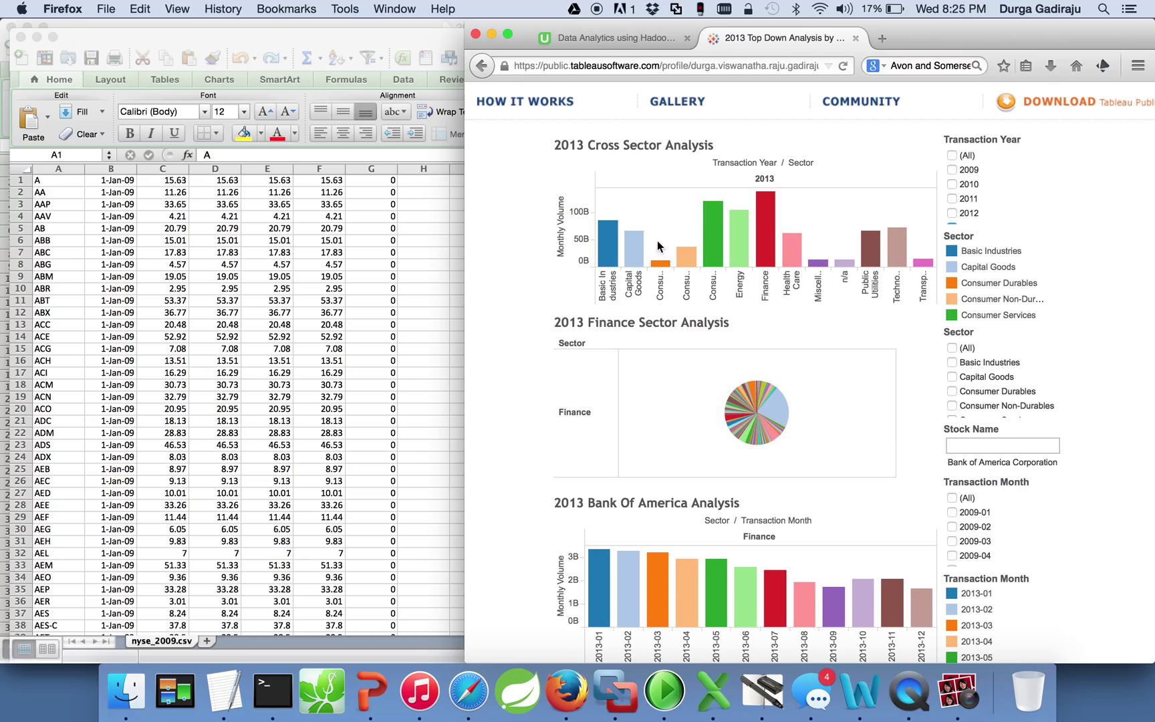
click(634, 243)
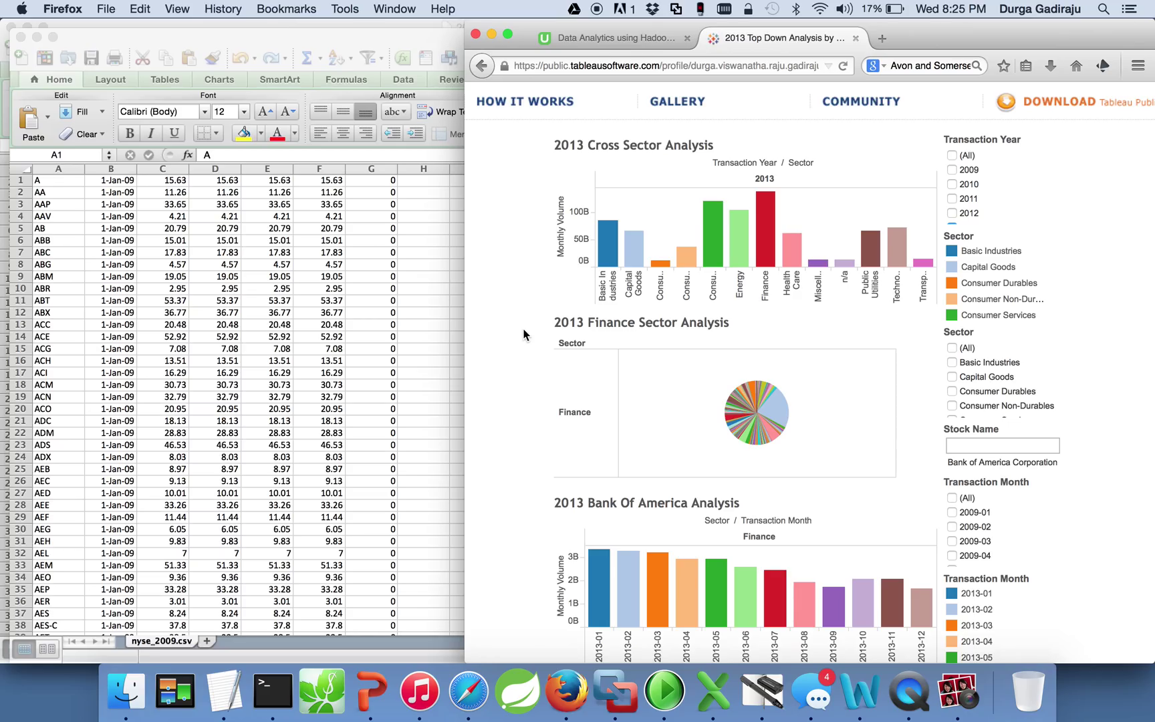
mouse_move(611, 304)
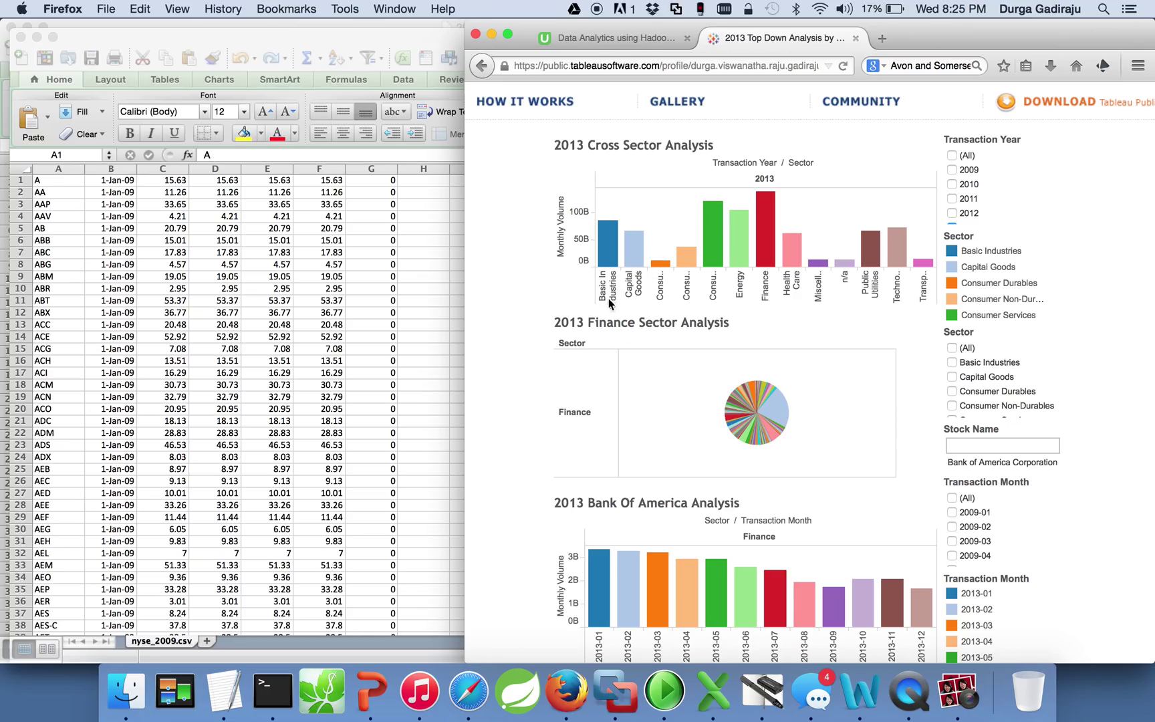
mouse_move(682, 328)
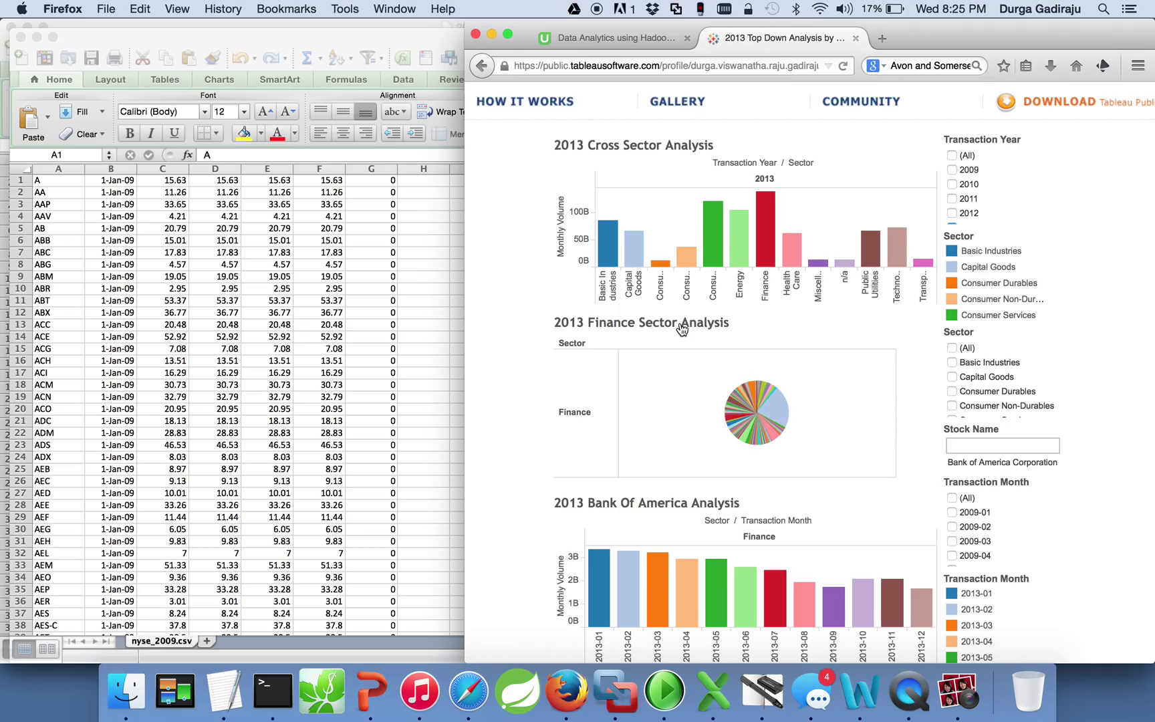
mouse_move(693, 304)
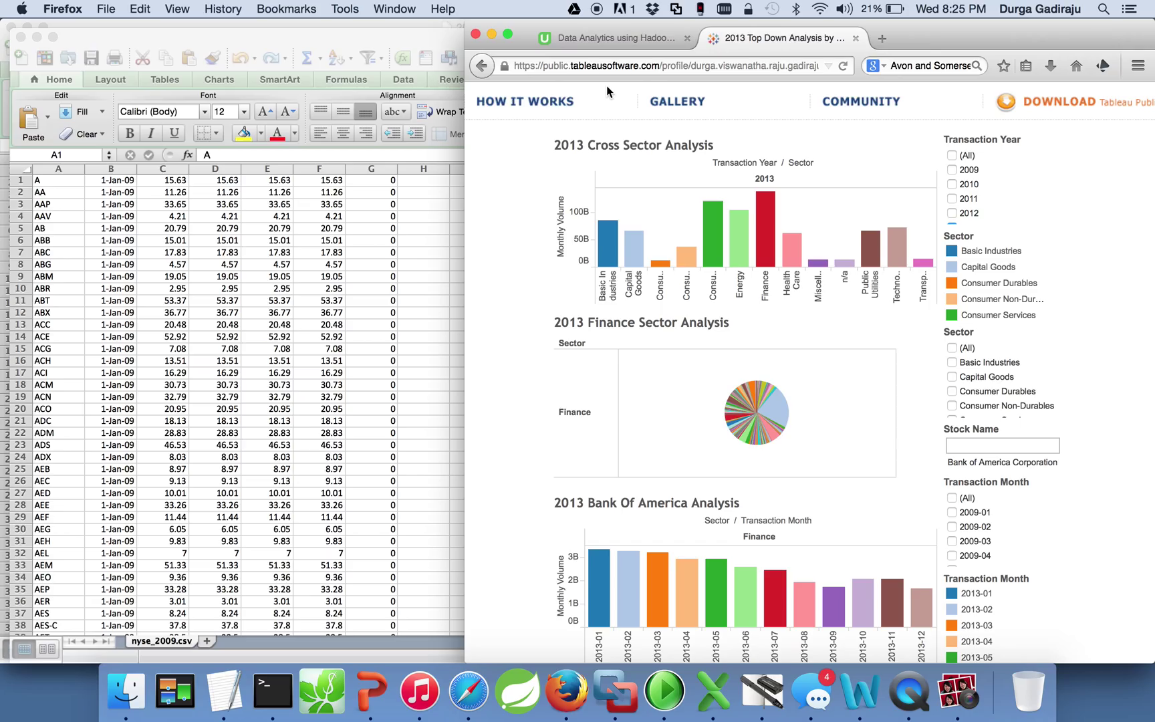
mouse_move(509, 636)
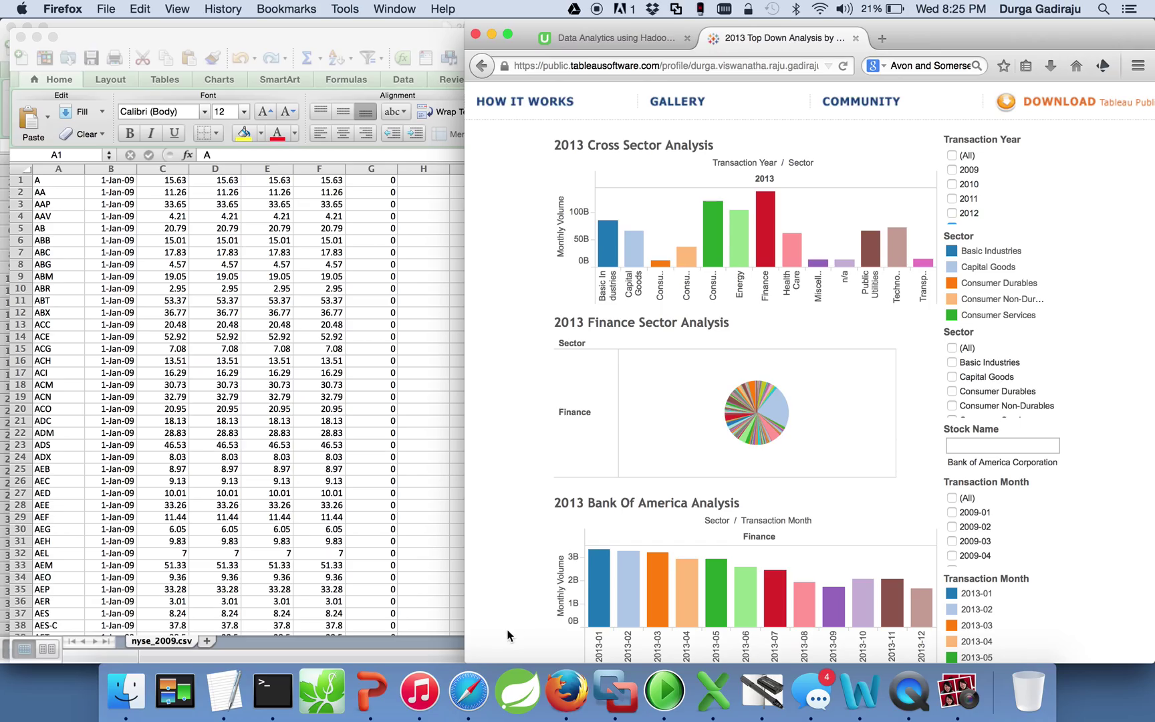
click(616, 39)
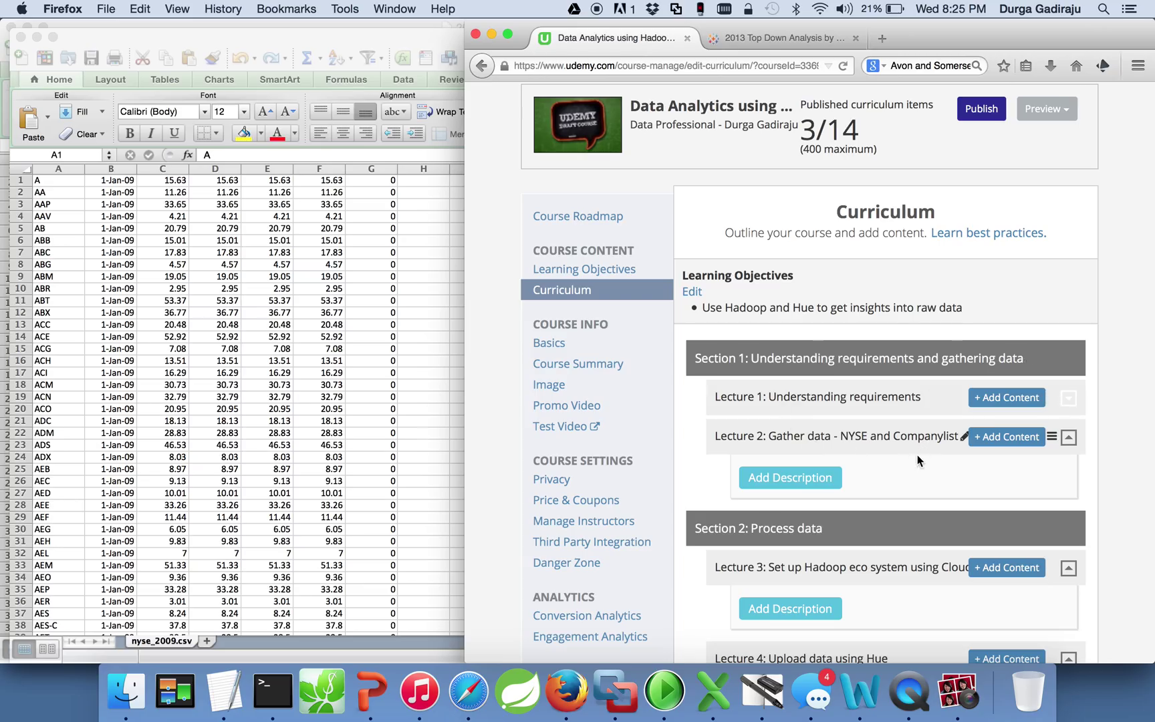
mouse_move(877, 445)
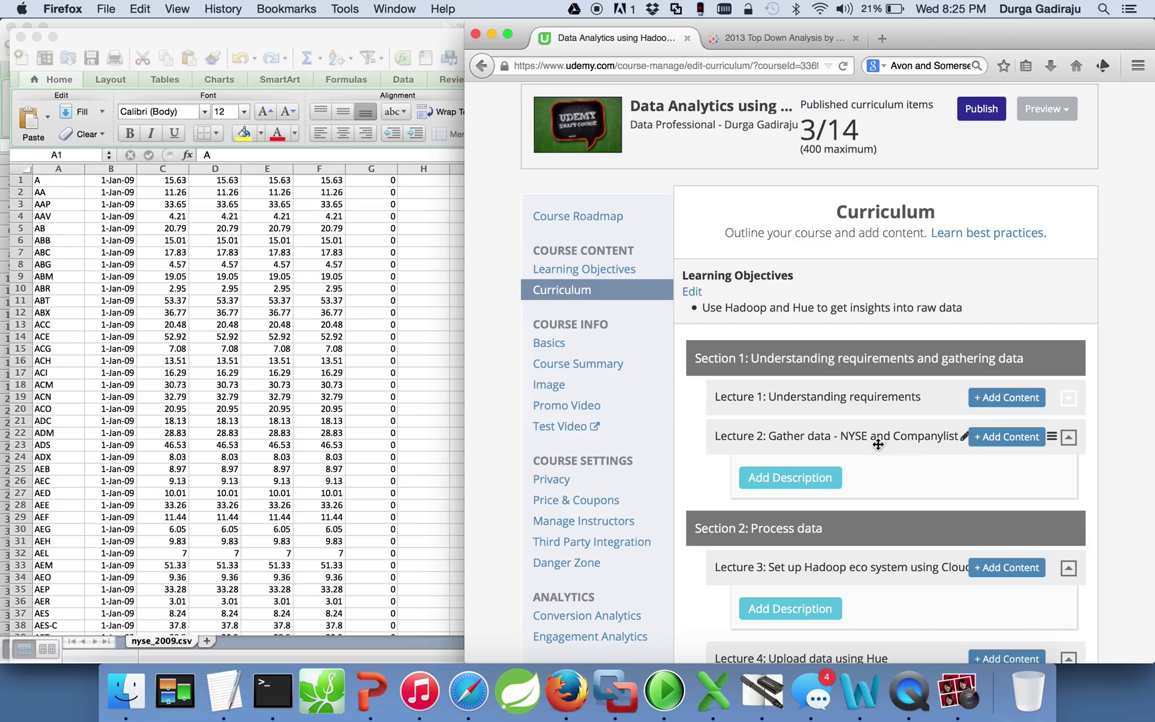
mouse_move(901, 451)
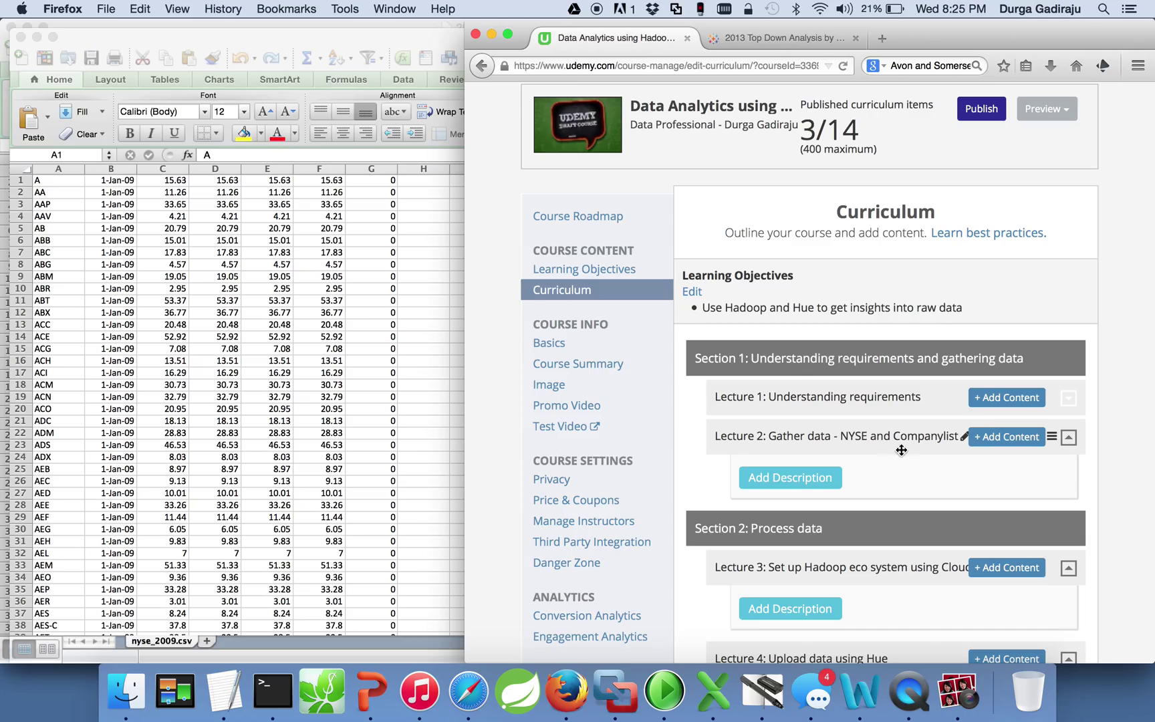
mouse_move(916, 446)
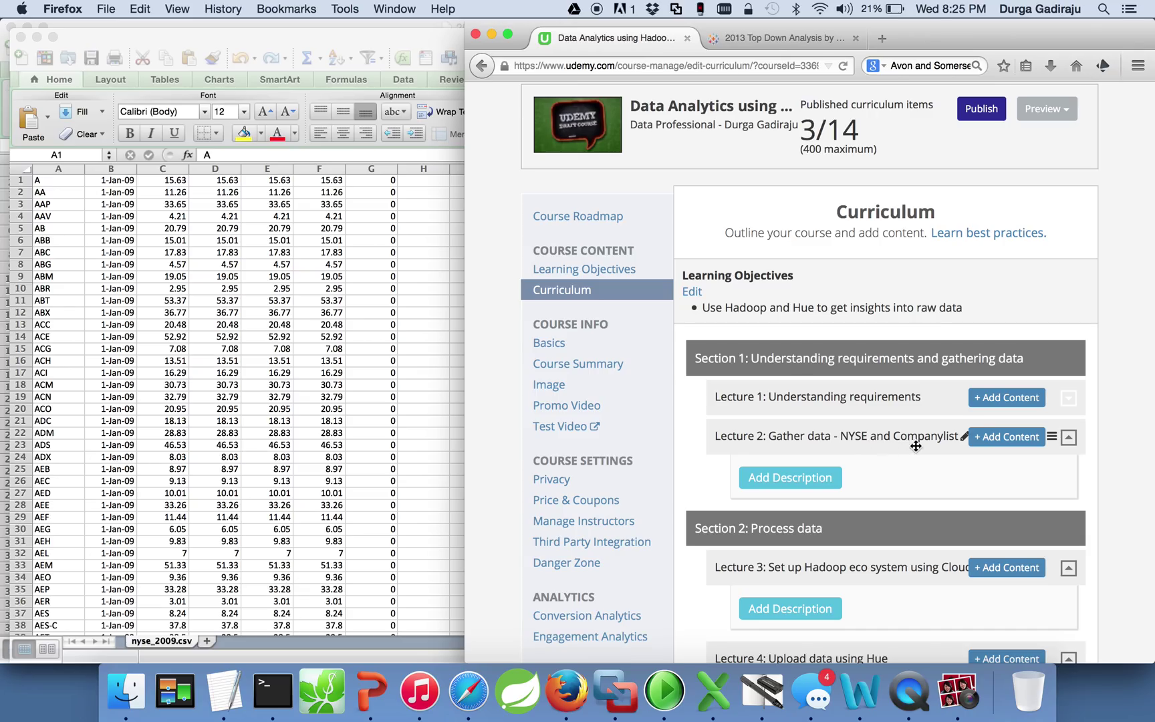
mouse_move(905, 449)
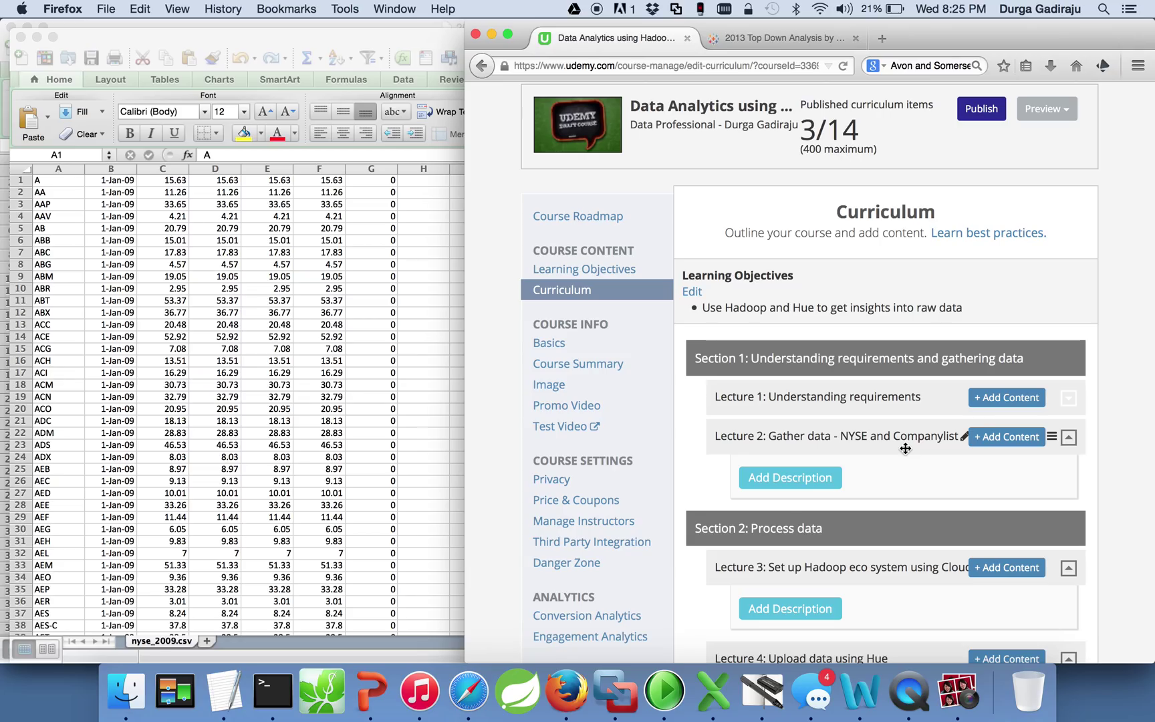